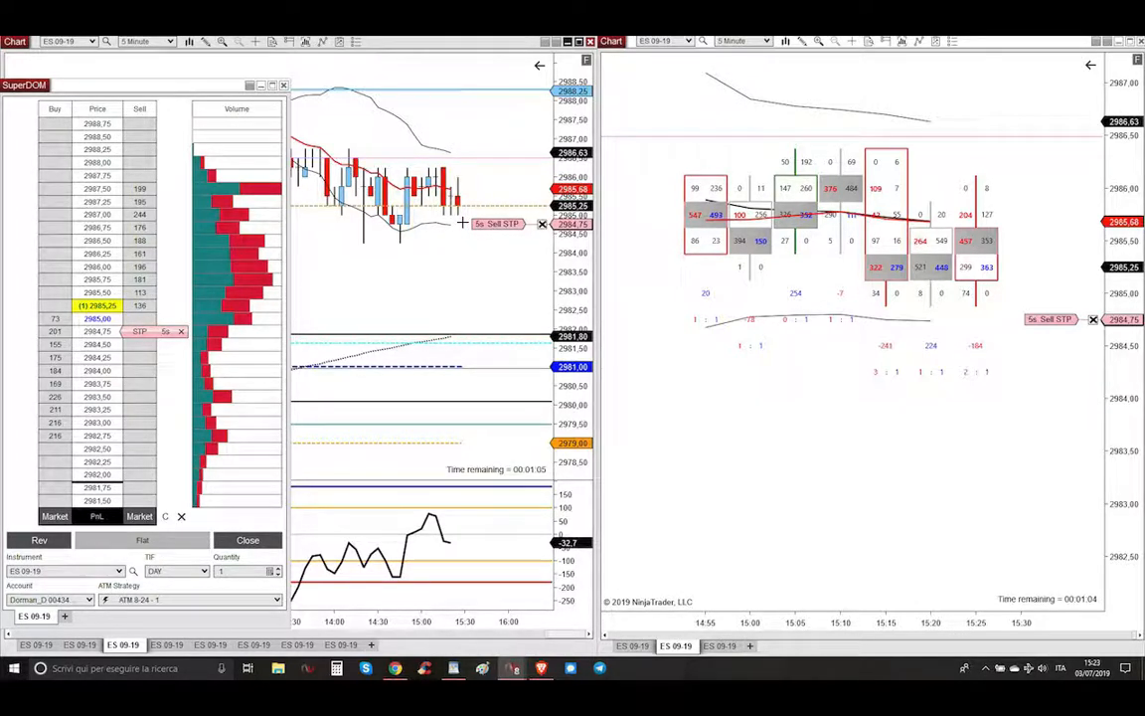
mouse_move(819, 268)
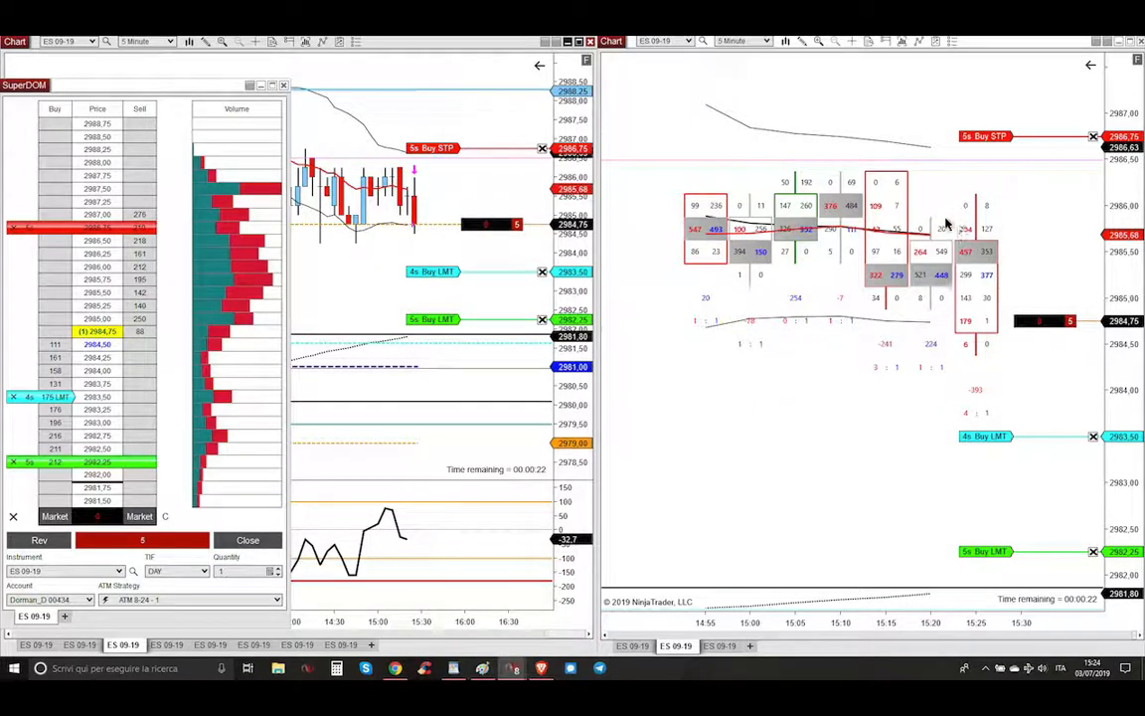
mouse_move(965, 167)
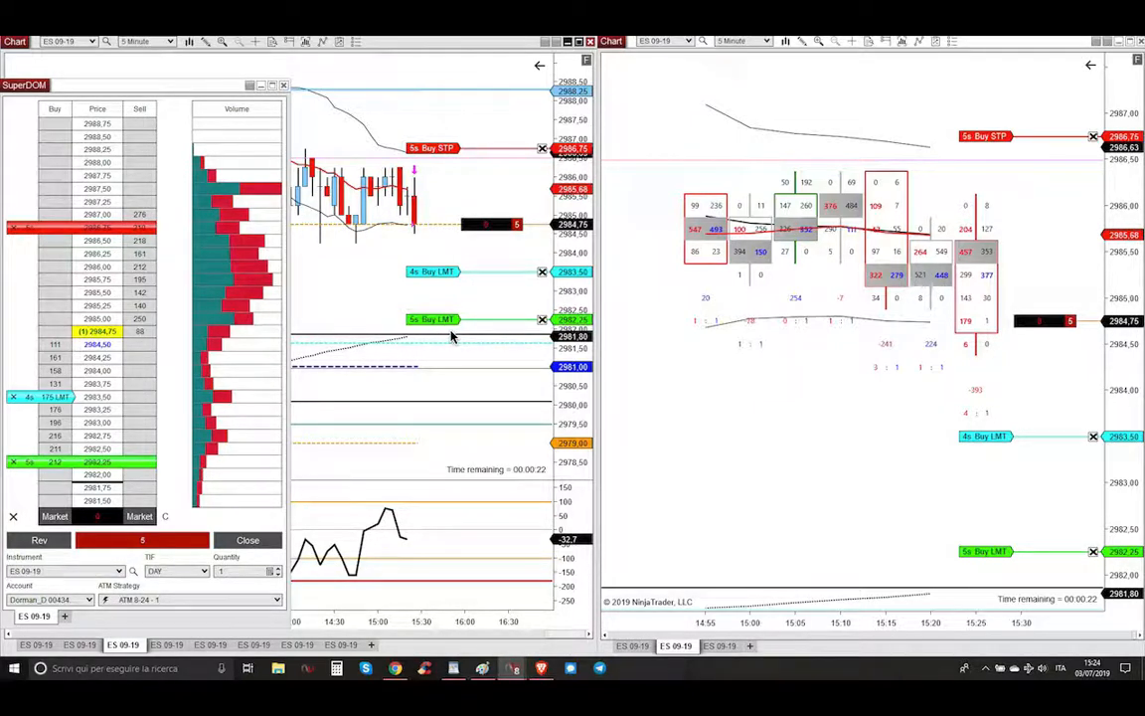
mouse_move(409, 340)
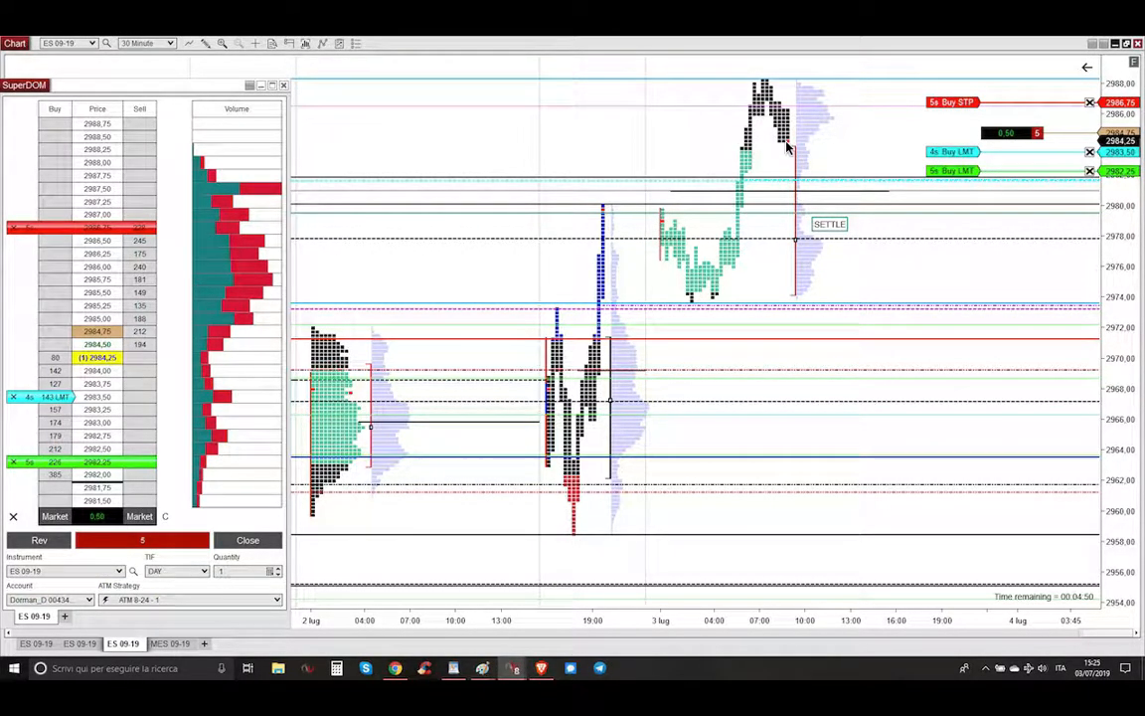
mouse_move(786, 155)
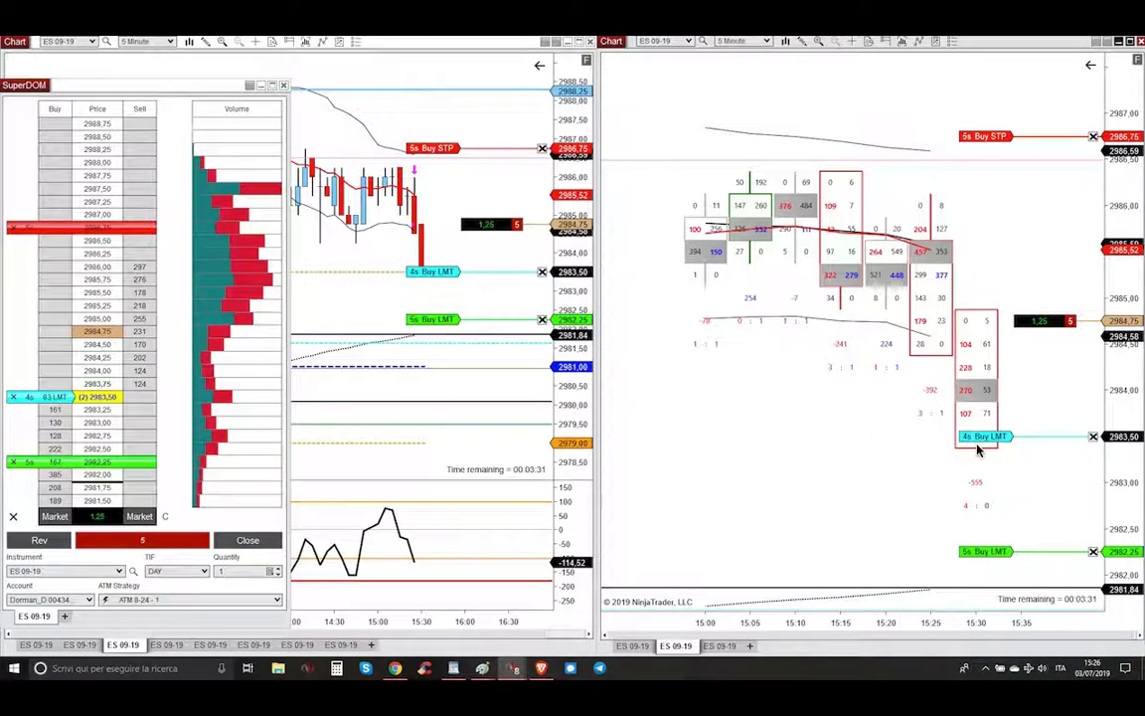
Step: Switch the ES footprint chart to a 20 Minute timeframe to review the short trade
left_click(740, 40)
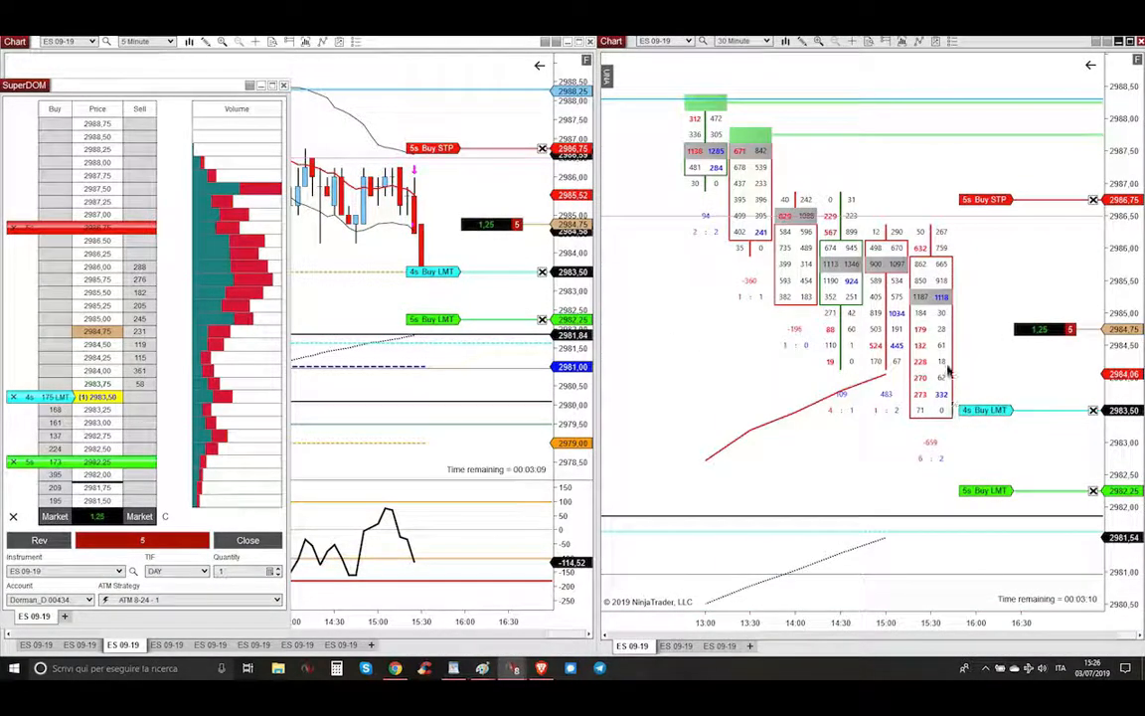
mouse_move(935, 418)
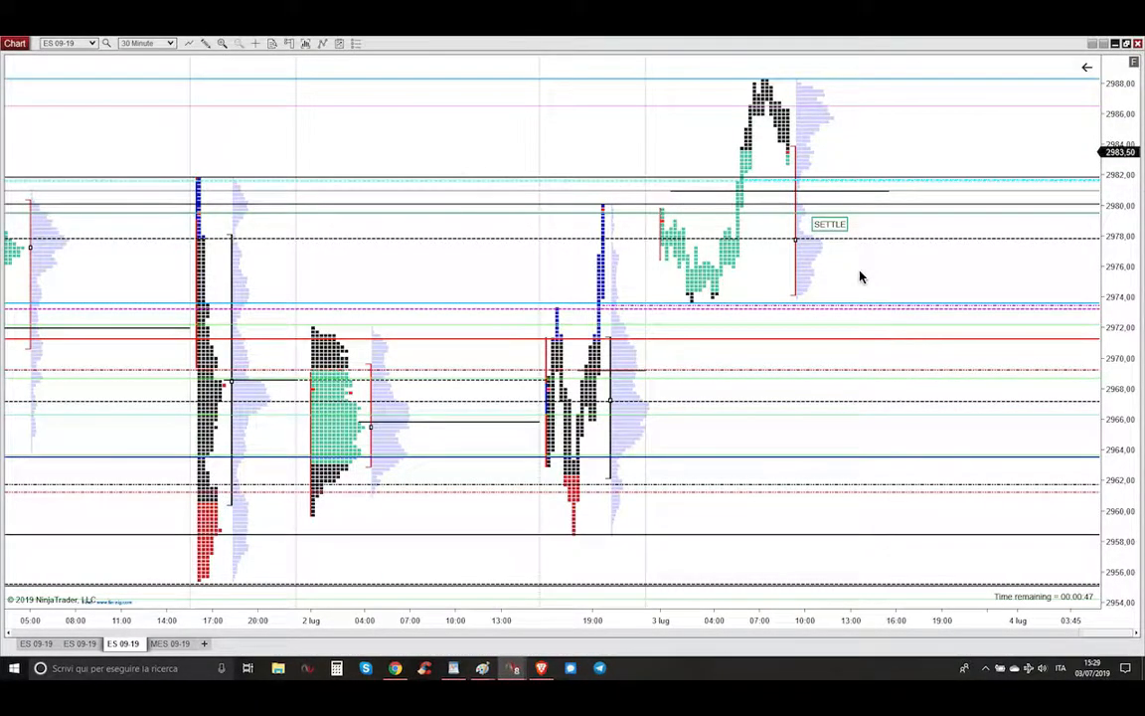
mouse_move(829, 223)
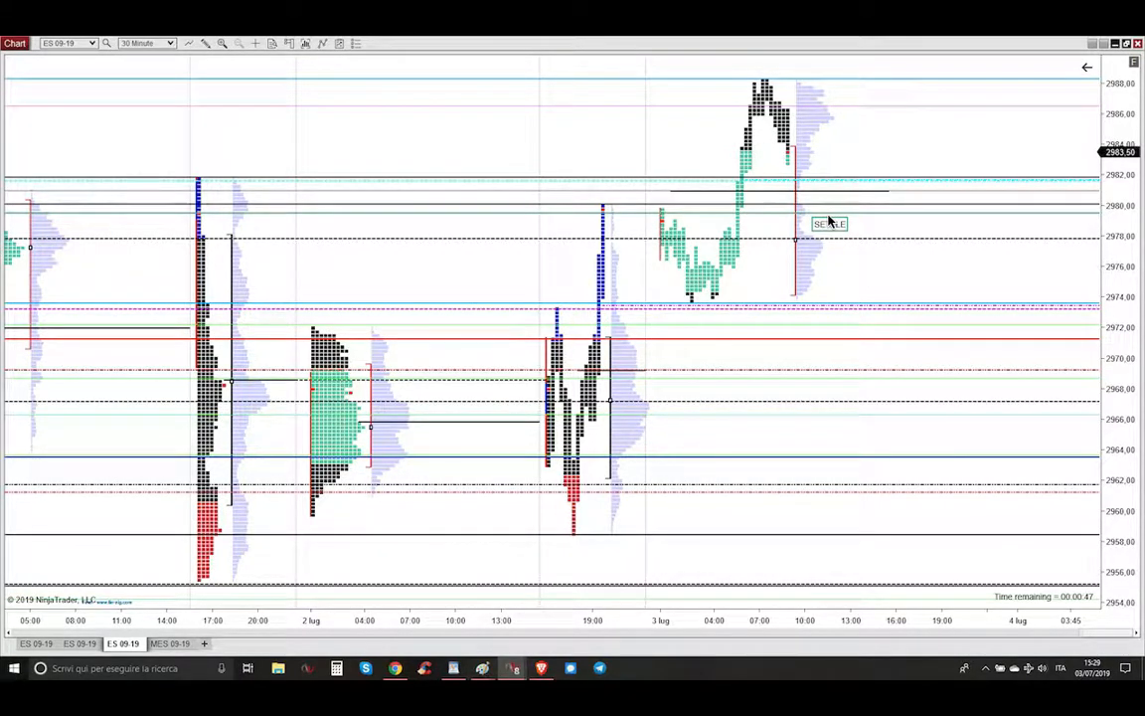
mouse_move(620, 231)
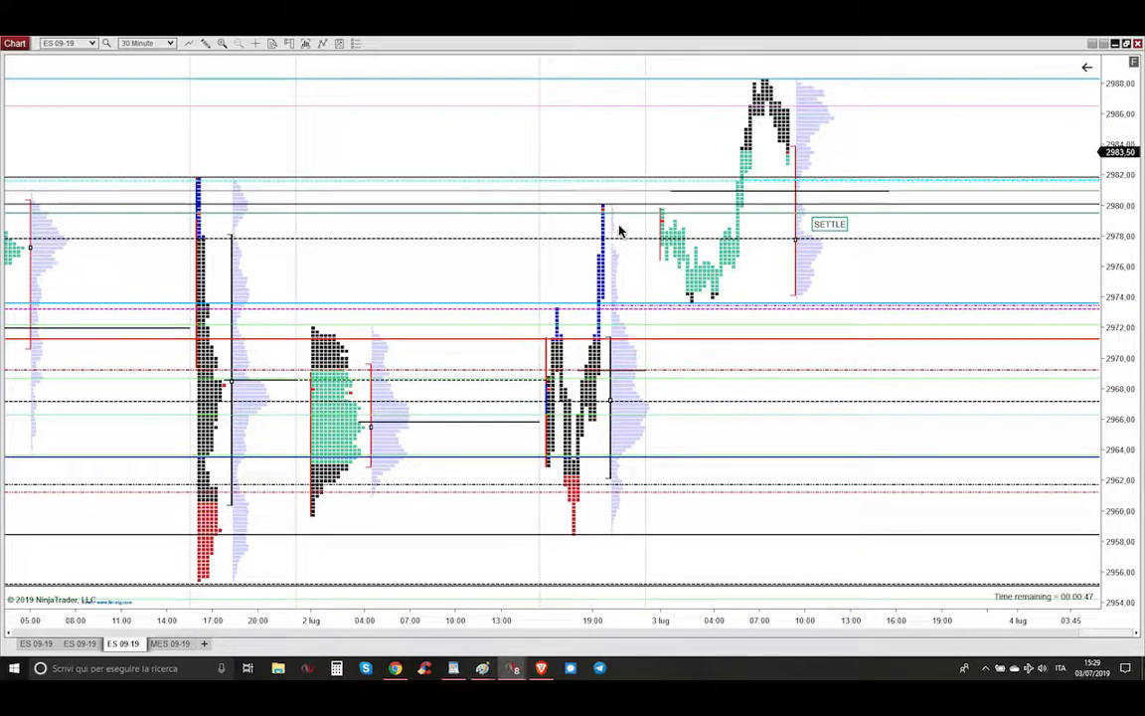
mouse_move(545, 360)
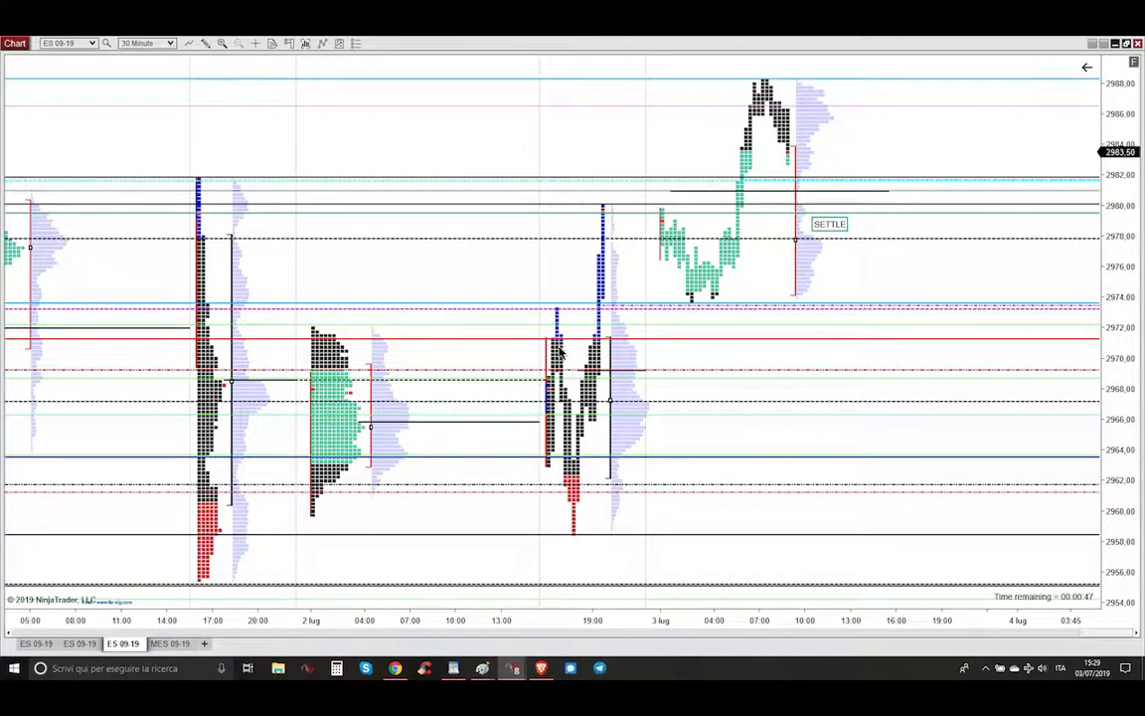
mouse_move(560, 338)
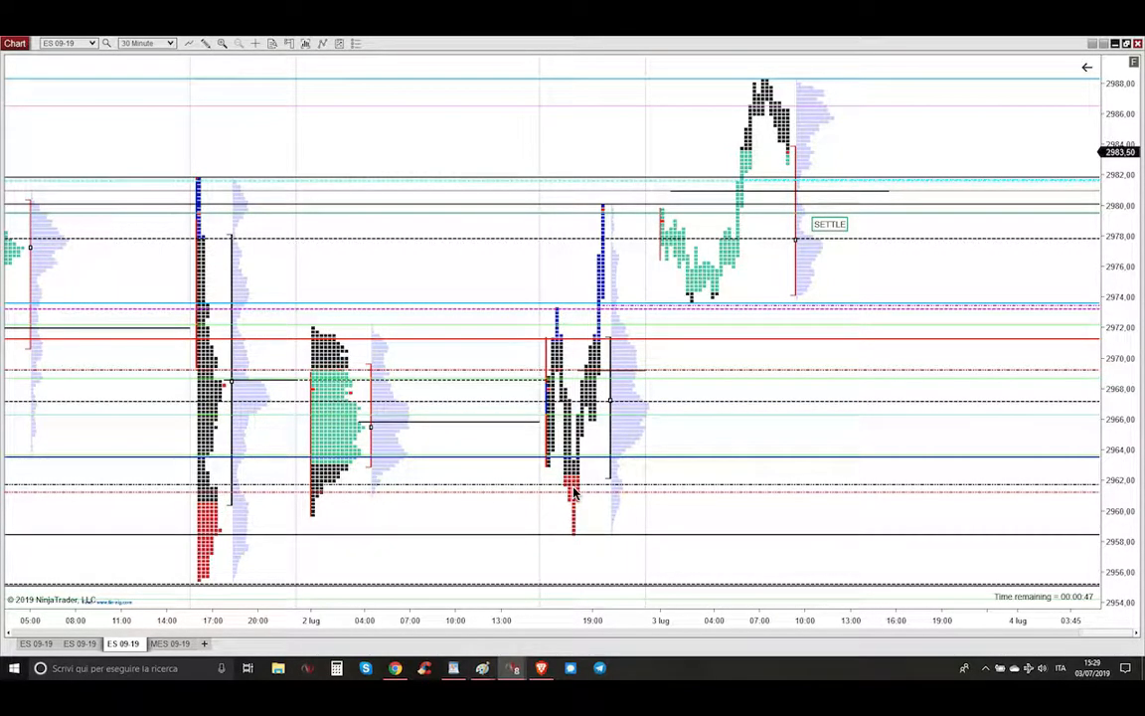
mouse_move(627, 283)
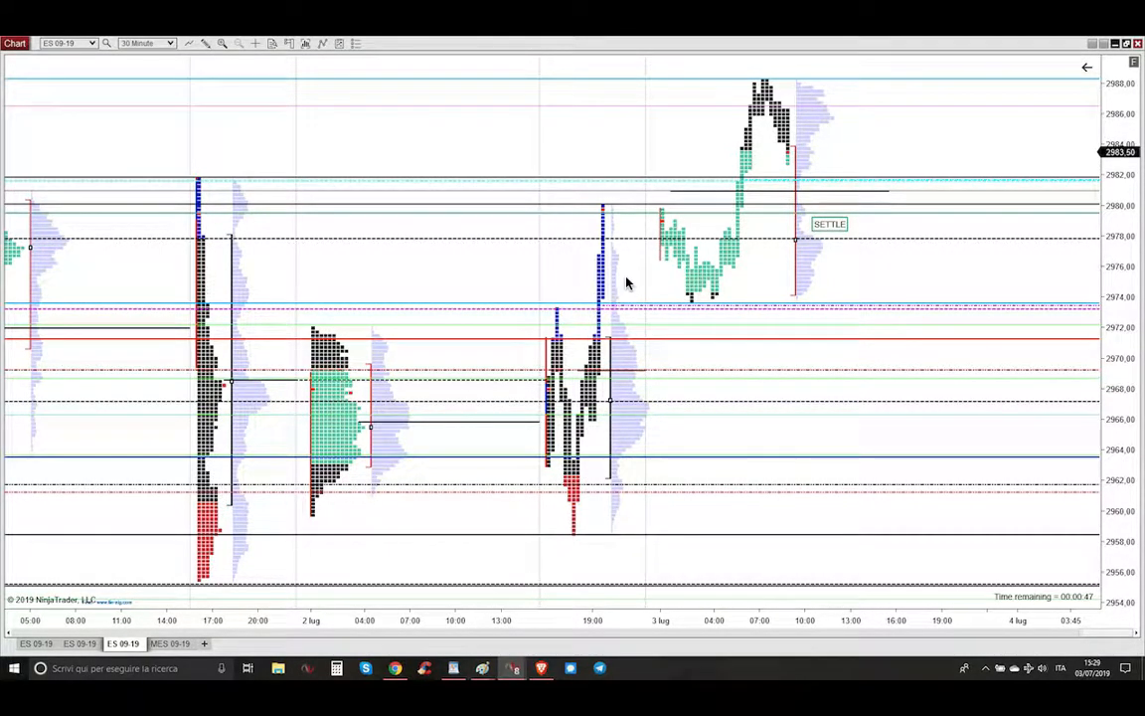
mouse_move(613, 243)
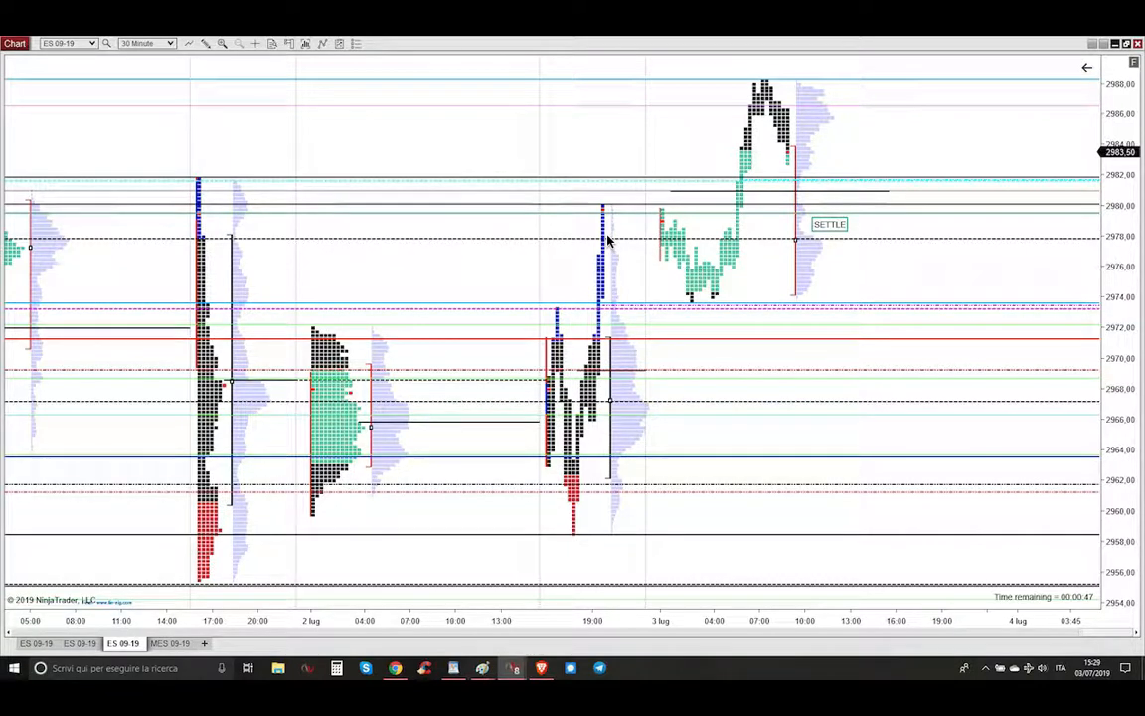
mouse_move(594, 252)
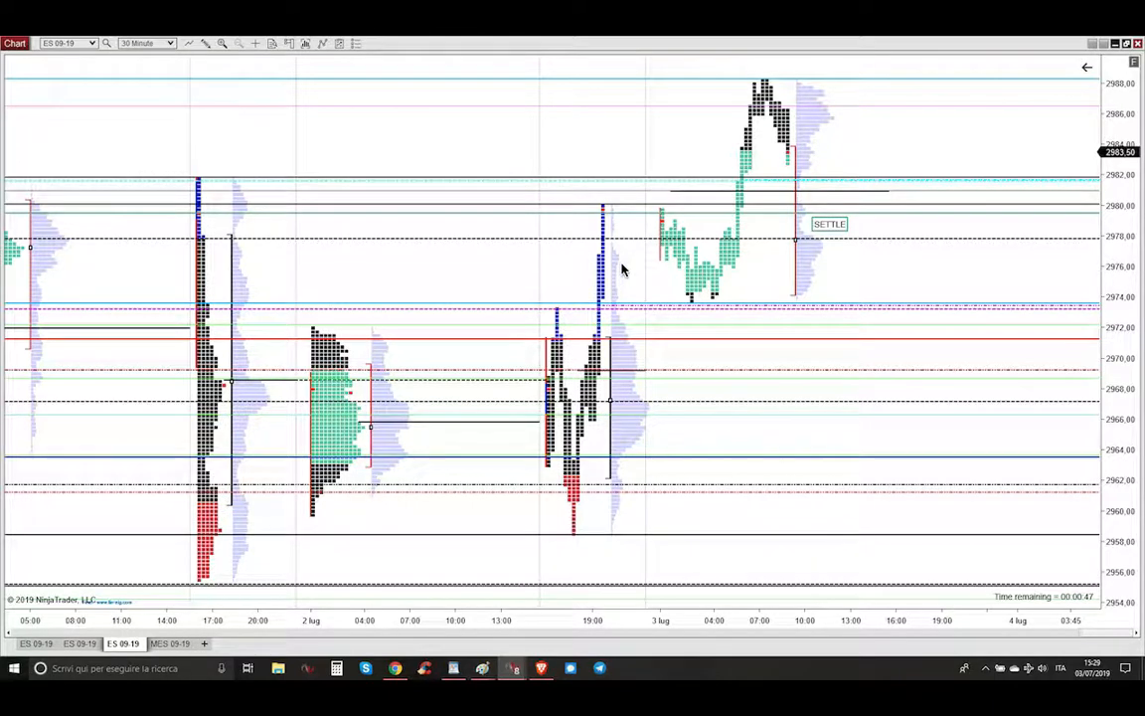
mouse_move(696, 270)
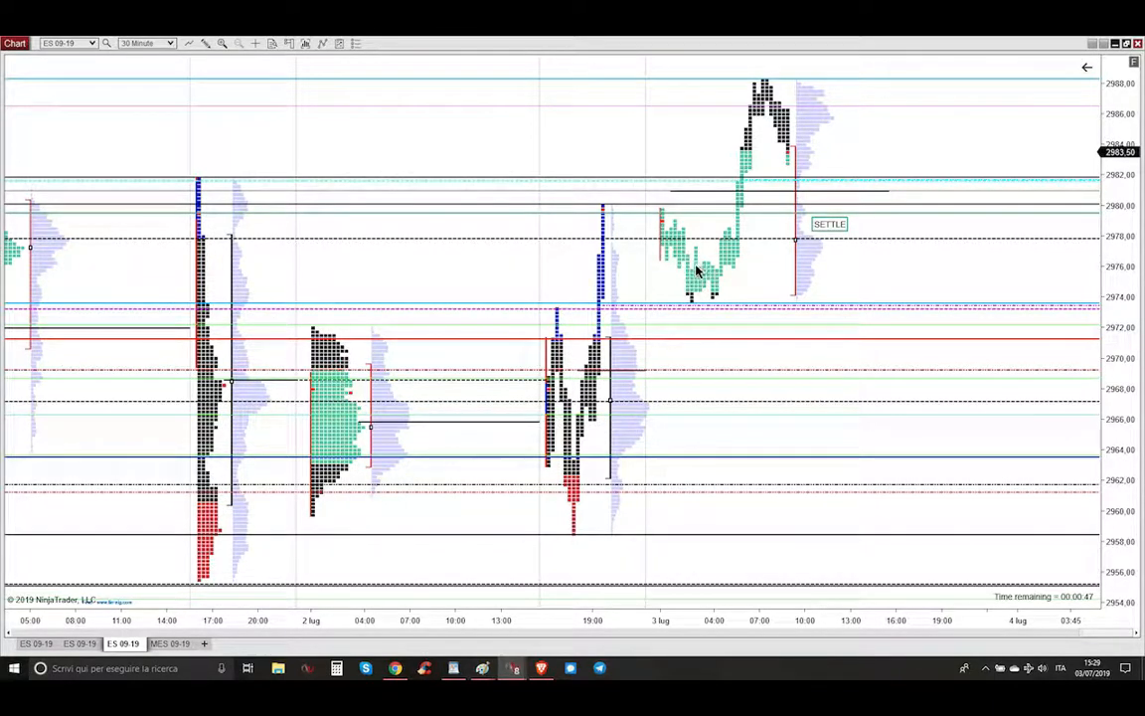
mouse_move(824, 173)
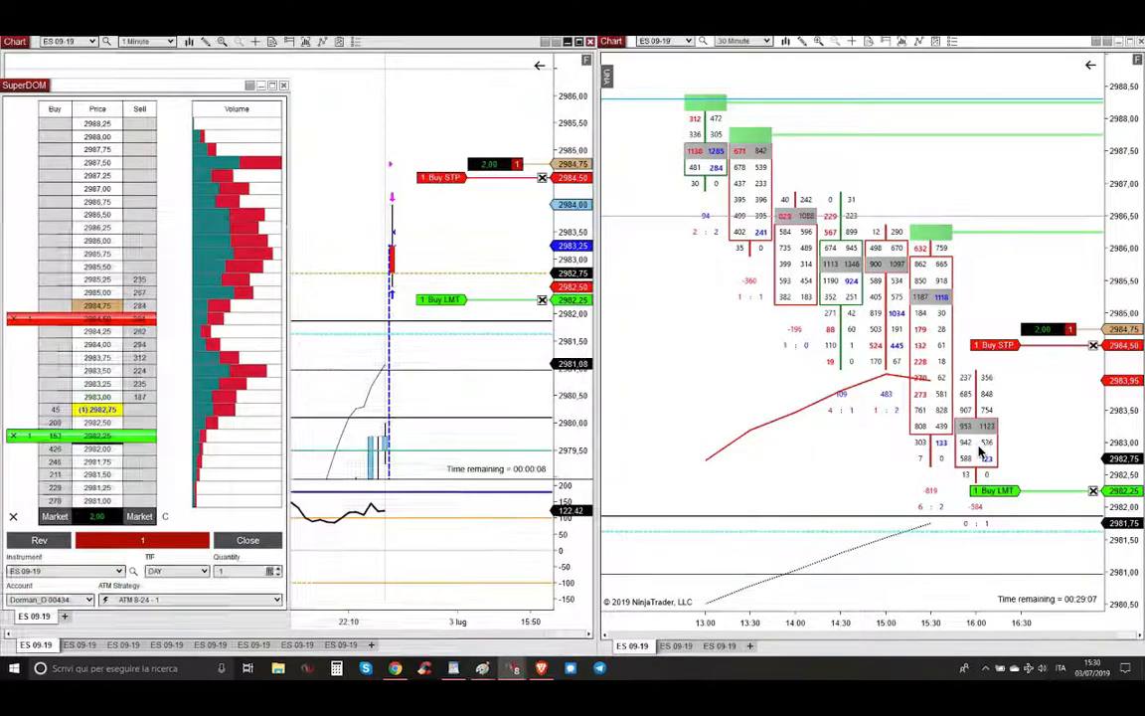
mouse_move(401, 254)
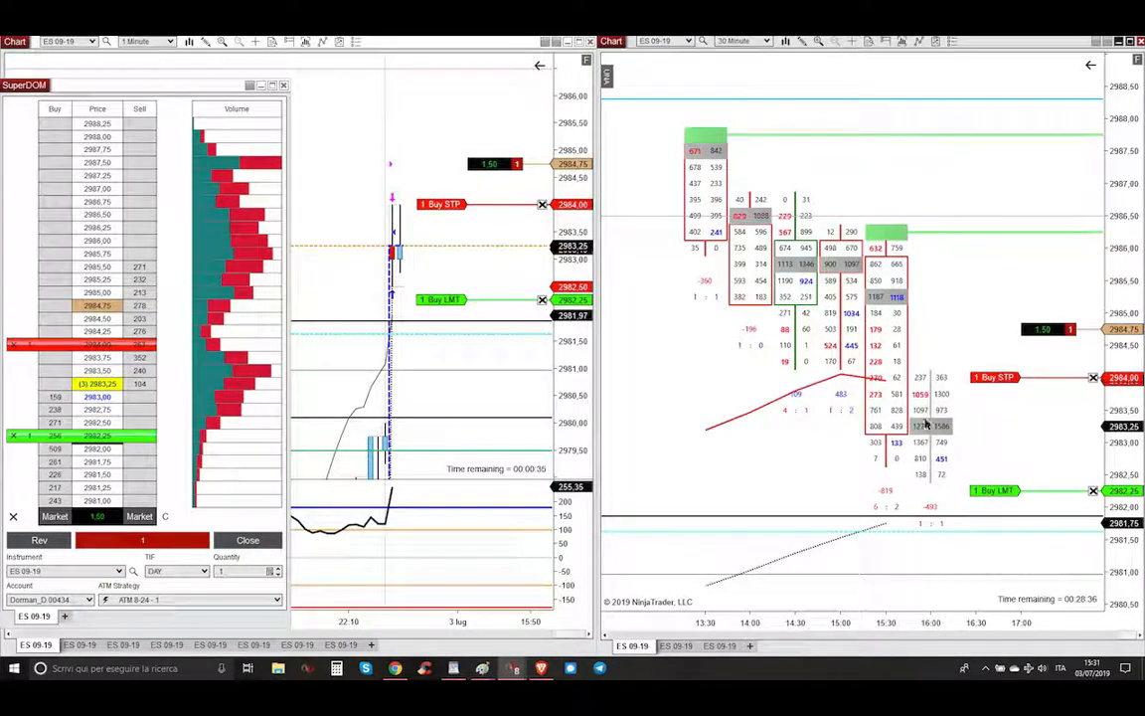
mouse_move(474, 287)
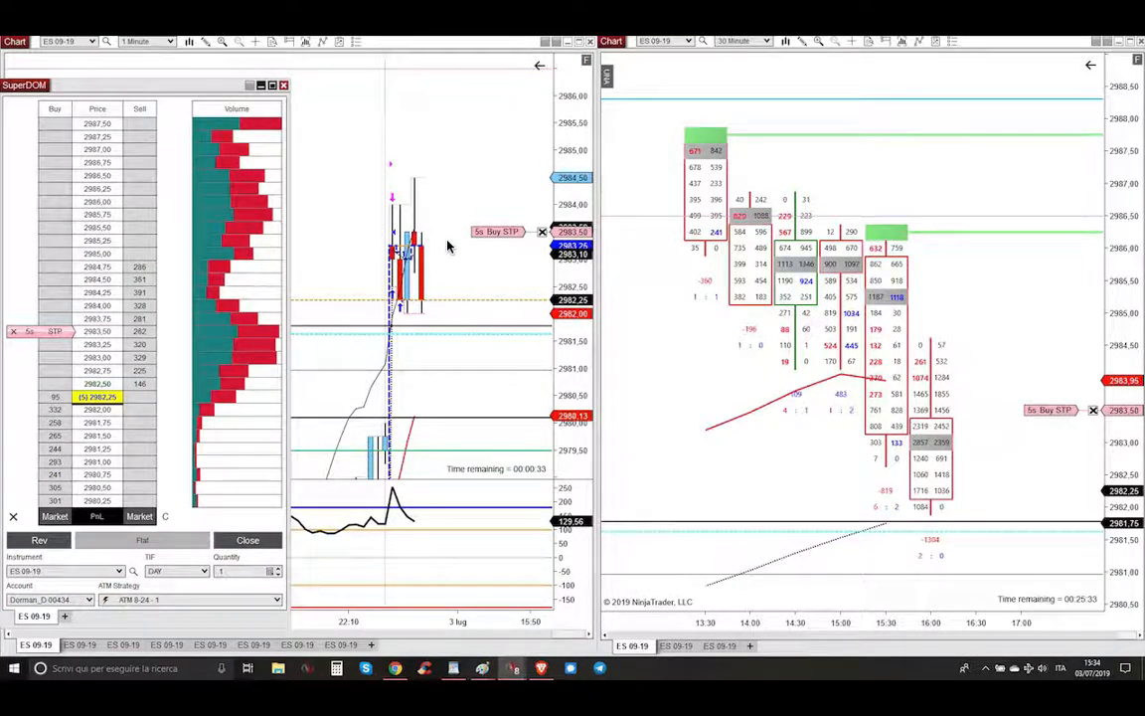
mouse_move(407, 278)
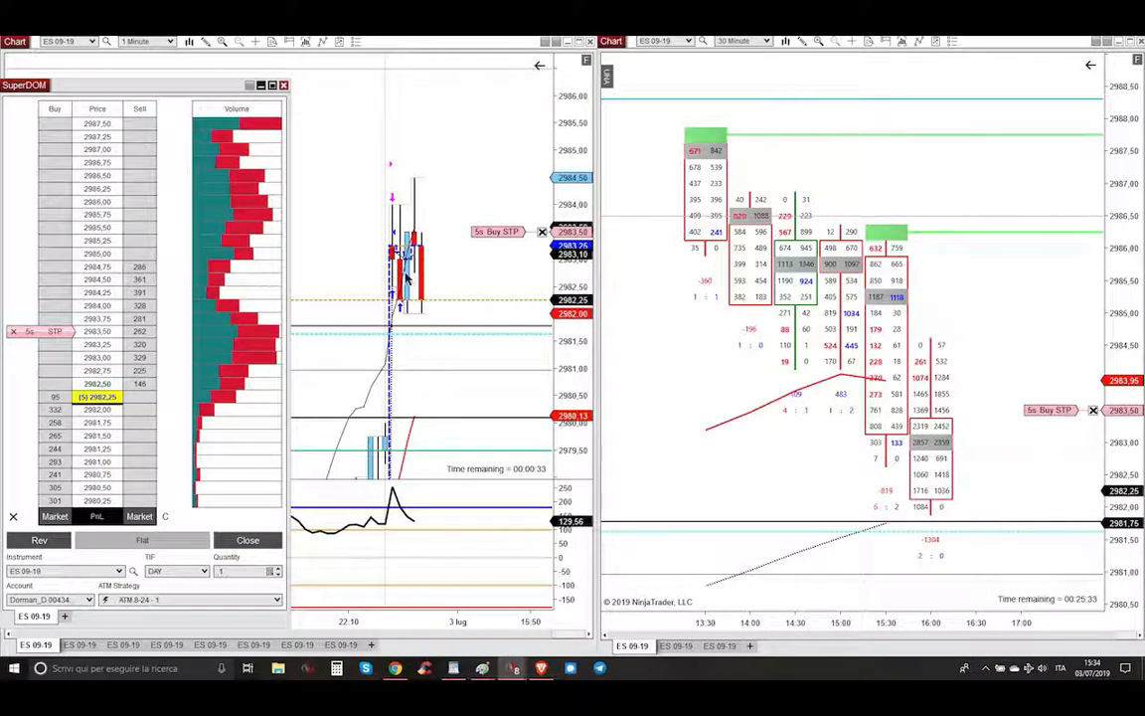
mouse_move(516, 441)
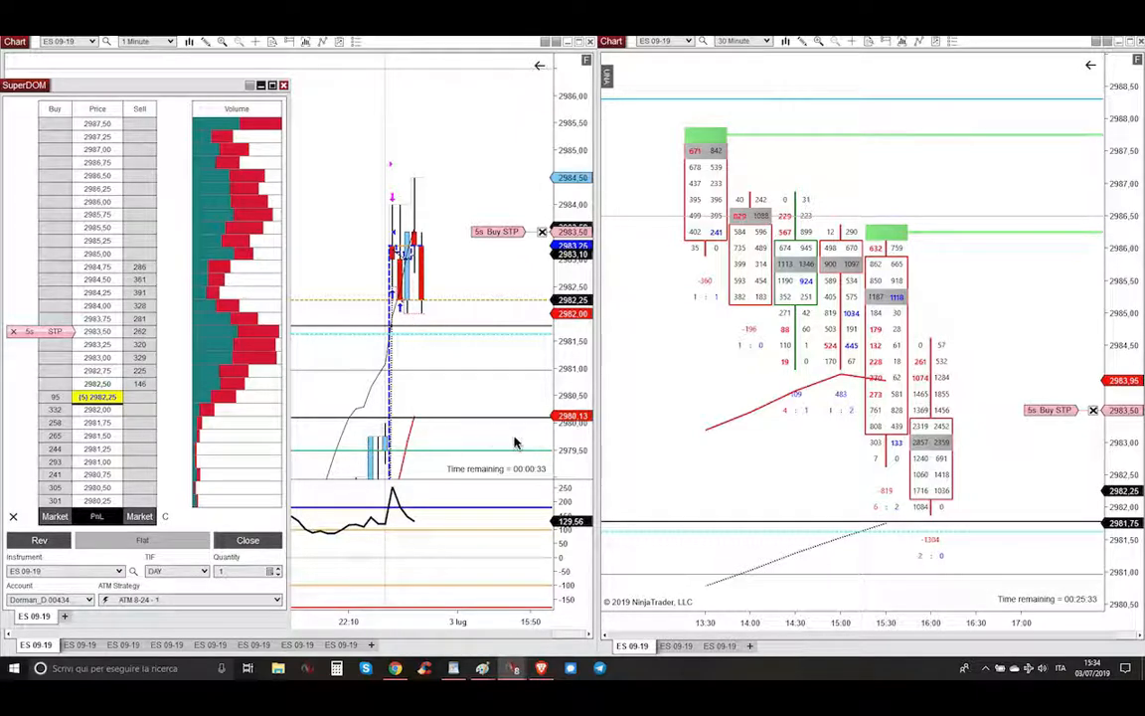
mouse_move(481, 418)
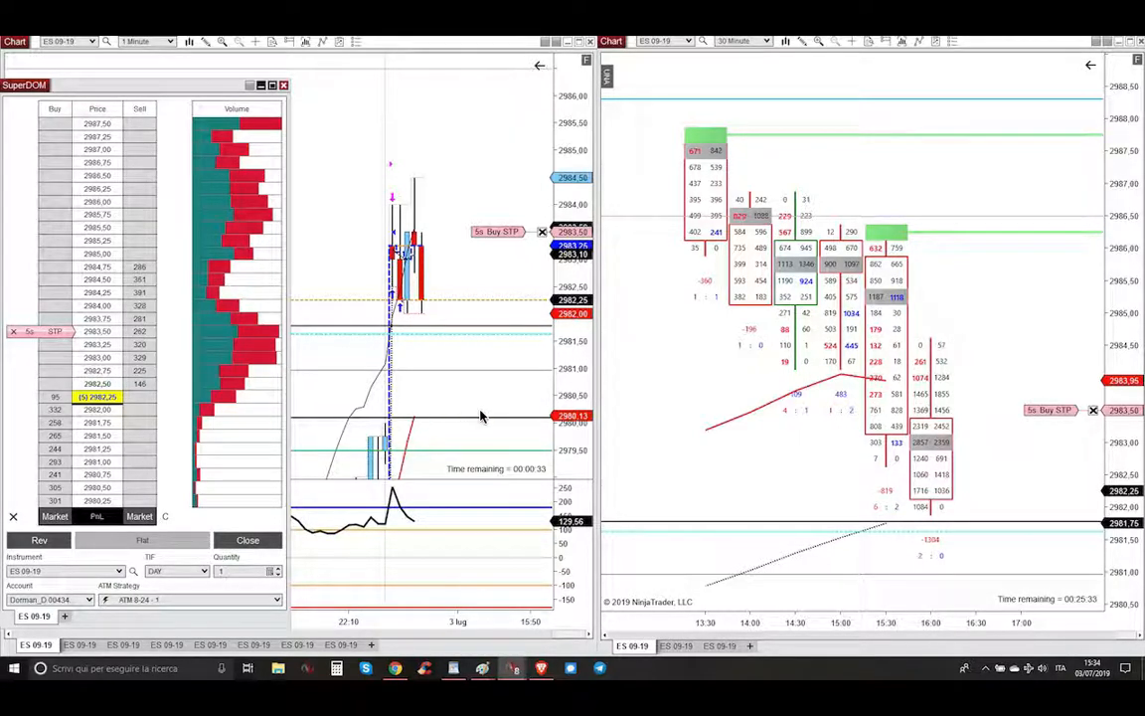
mouse_move(461, 311)
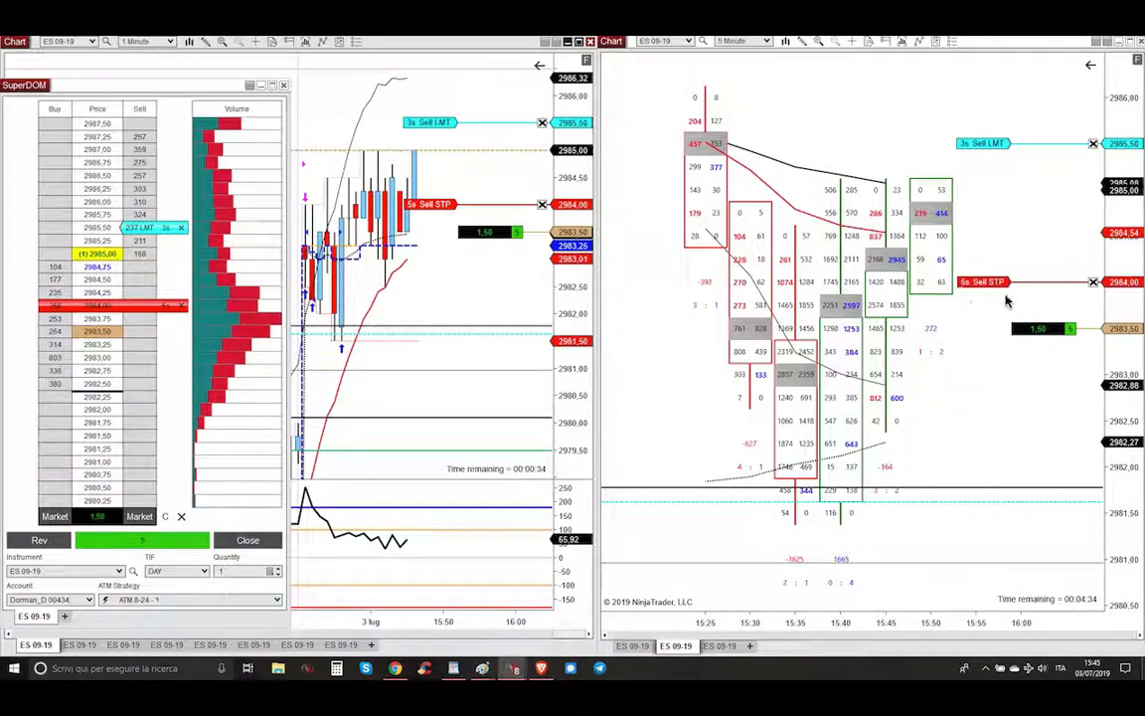
mouse_move(955, 309)
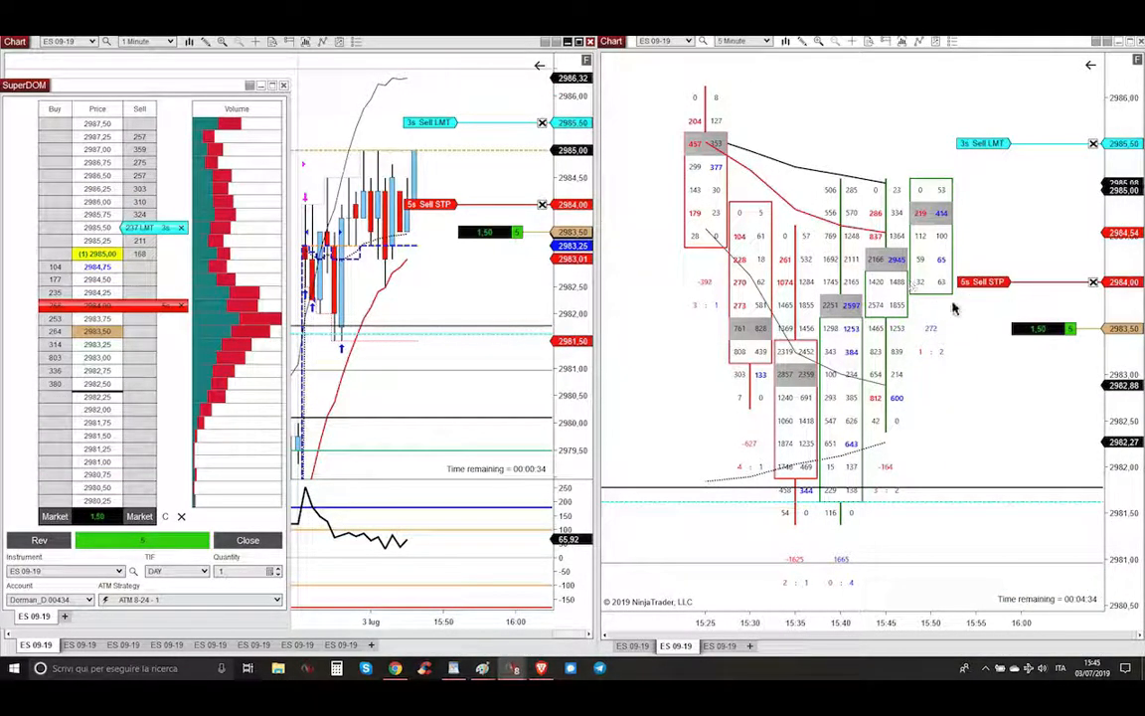